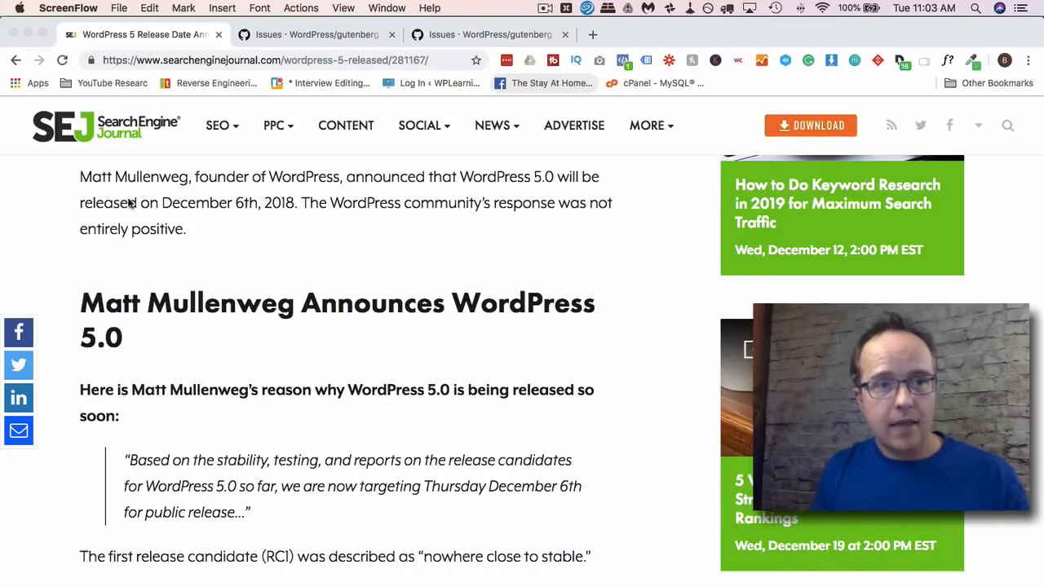
- Move to the GitHub tab listing open WordPress/gutenberg issues (is:issue is:open)
left_click_drag(162, 202, 295, 202)
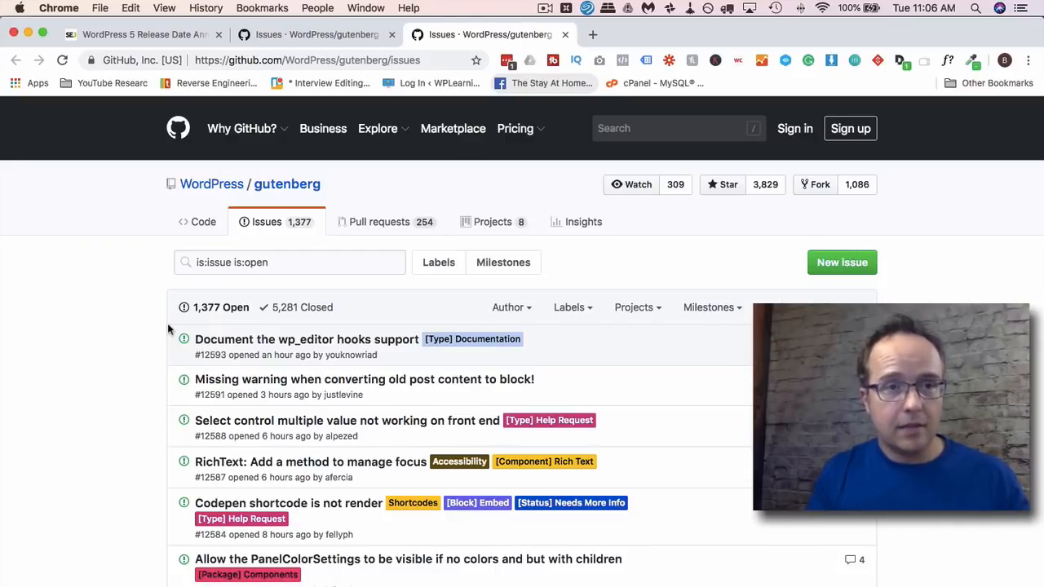
mouse_move(323, 128)
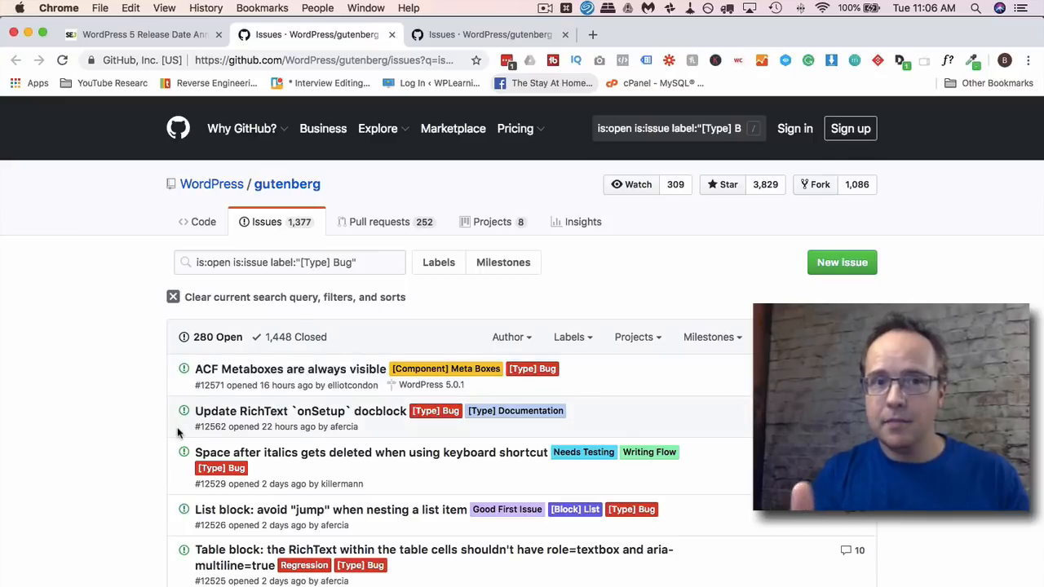
mouse_move(132, 362)
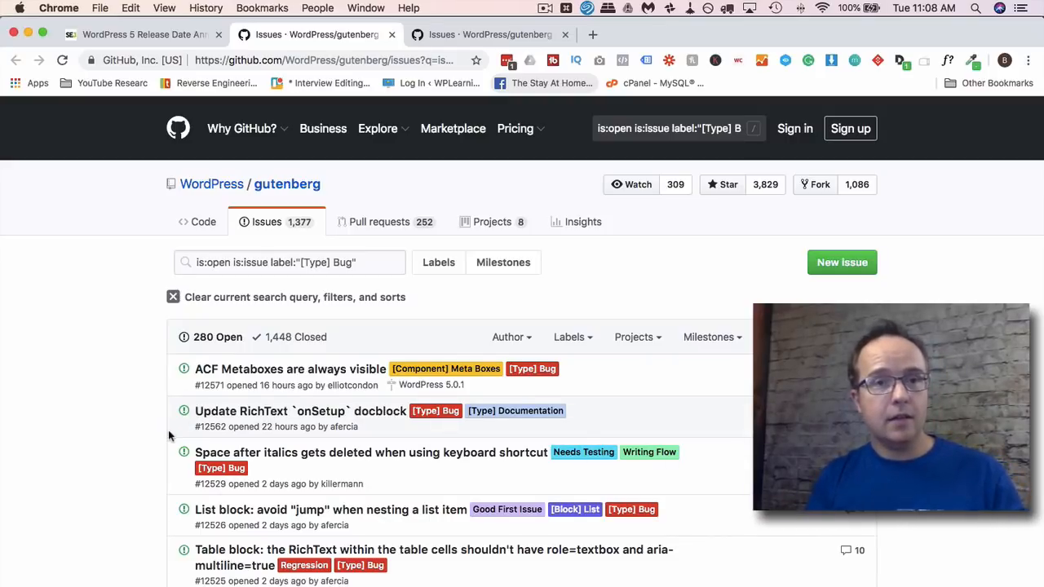
mouse_move(287, 375)
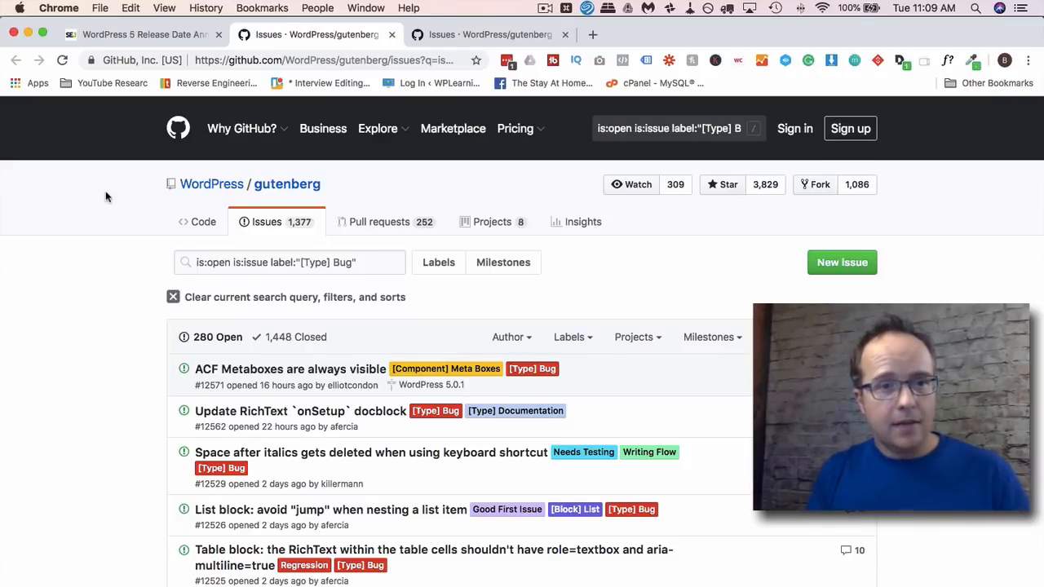
mouse_move(188, 208)
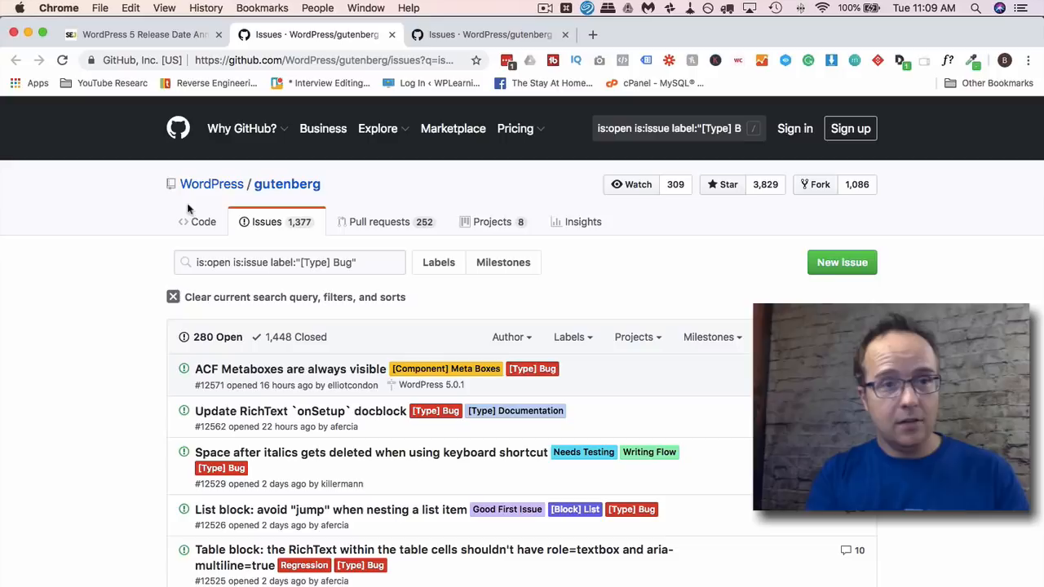
mouse_move(148, 237)
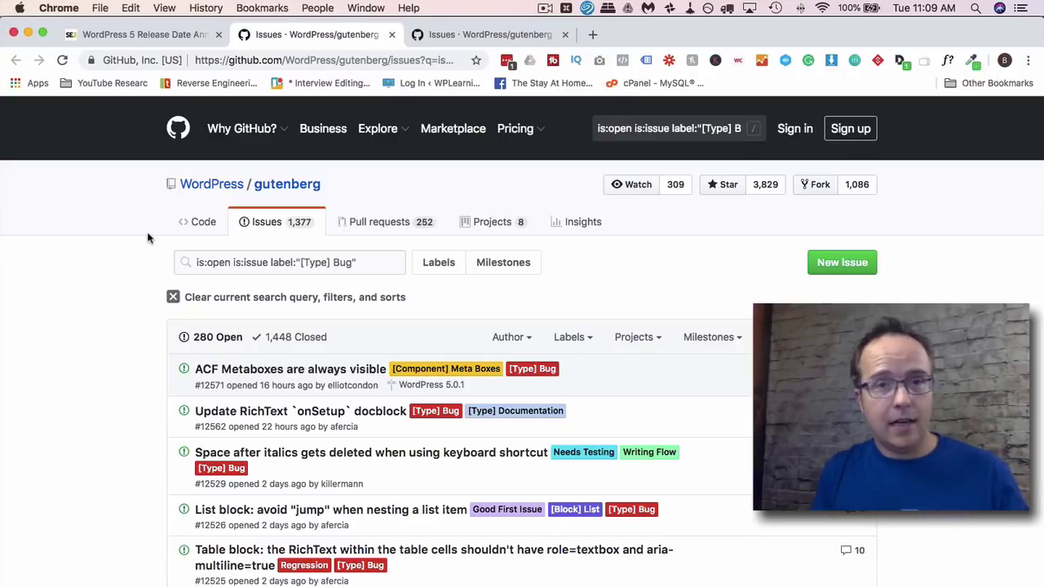